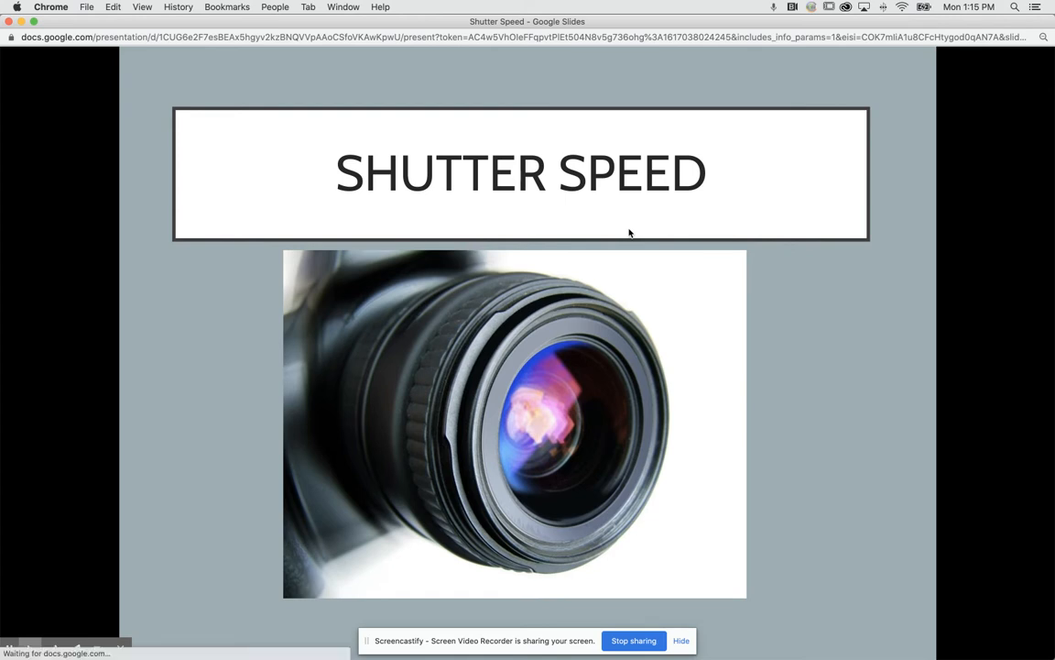
# Advance from the Shutter Speed title slide to the How a Camera Works diagram
pyautogui.press('right')
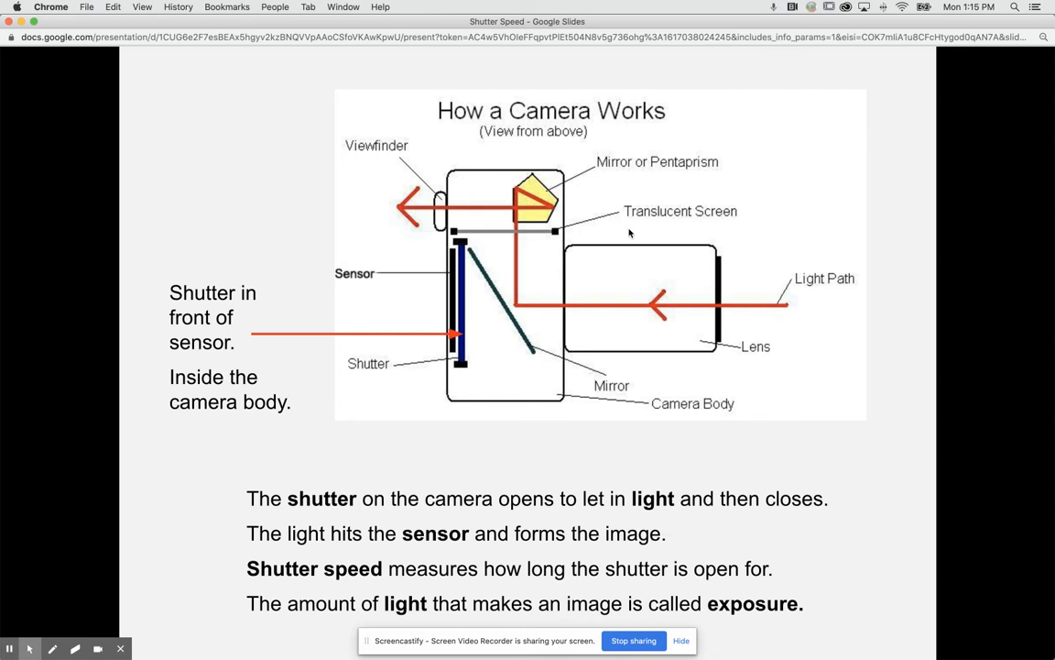
pyautogui.moveTo(506, 361)
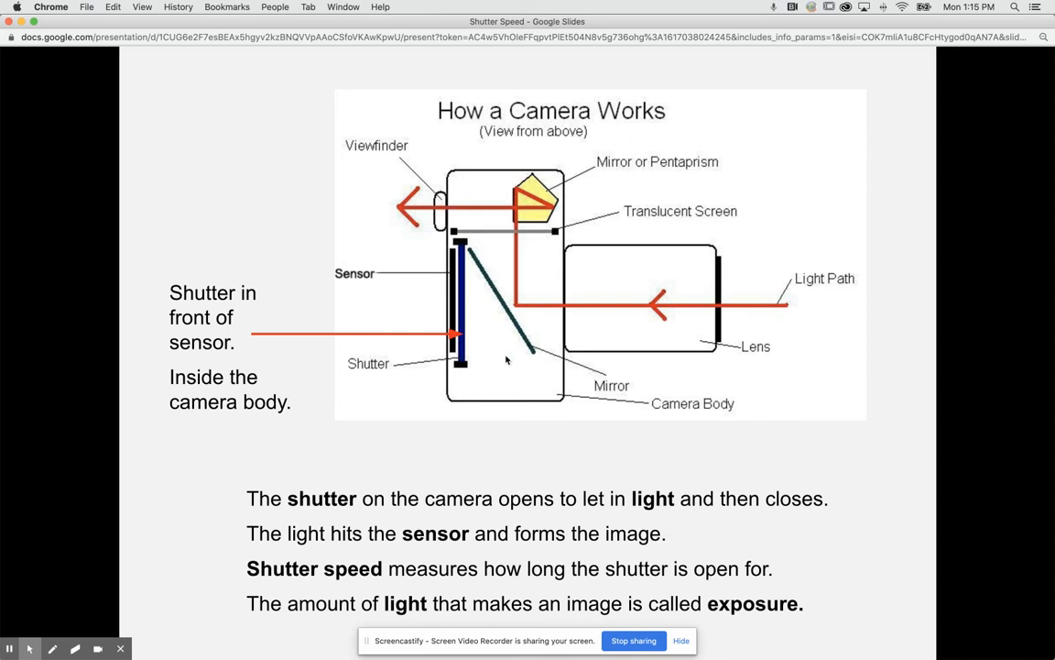
pyautogui.moveTo(641, 319)
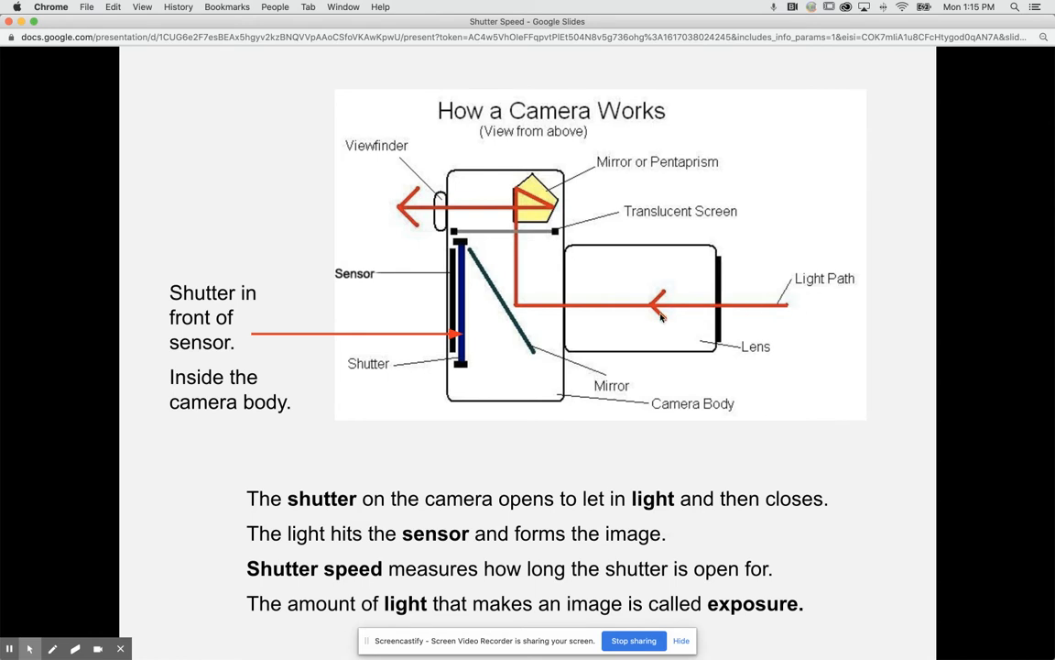
pyautogui.moveTo(698, 308)
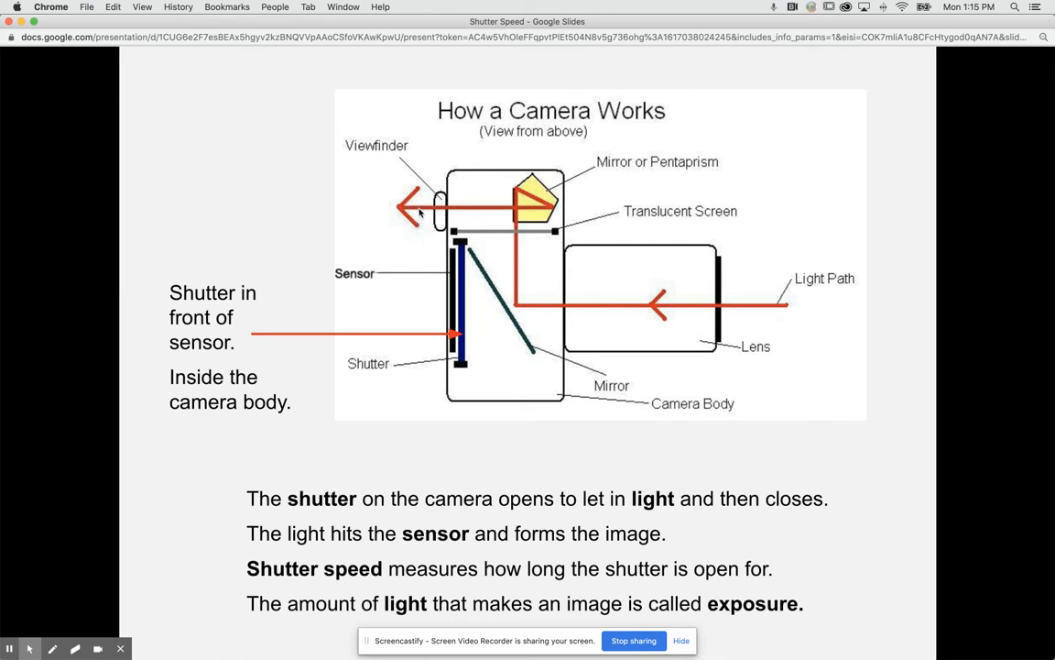
pyautogui.moveTo(499, 261)
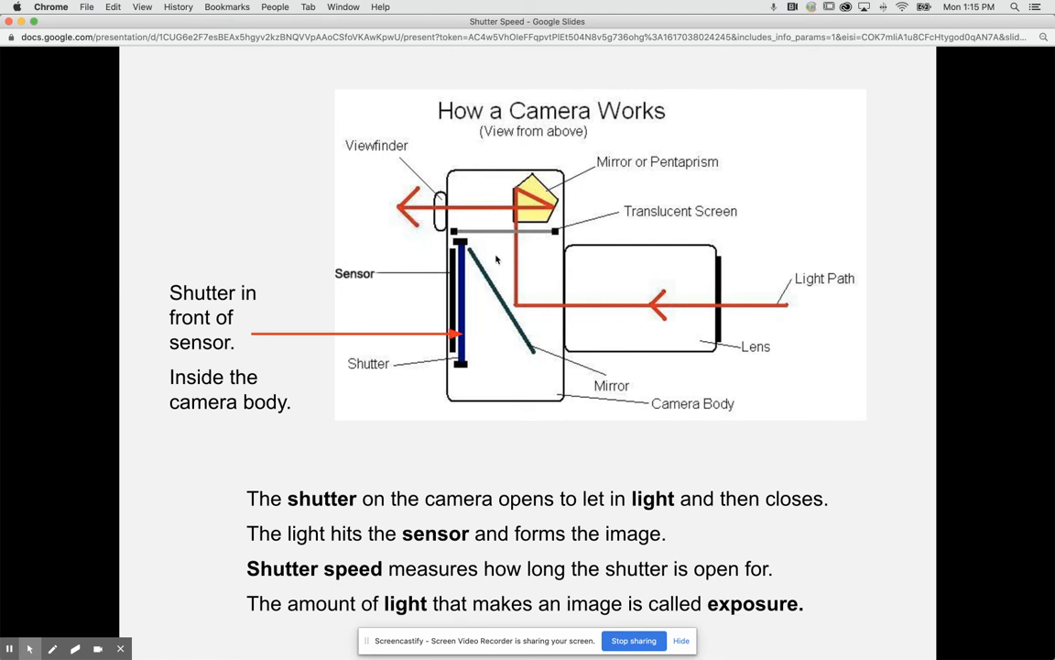
pyautogui.moveTo(736, 311)
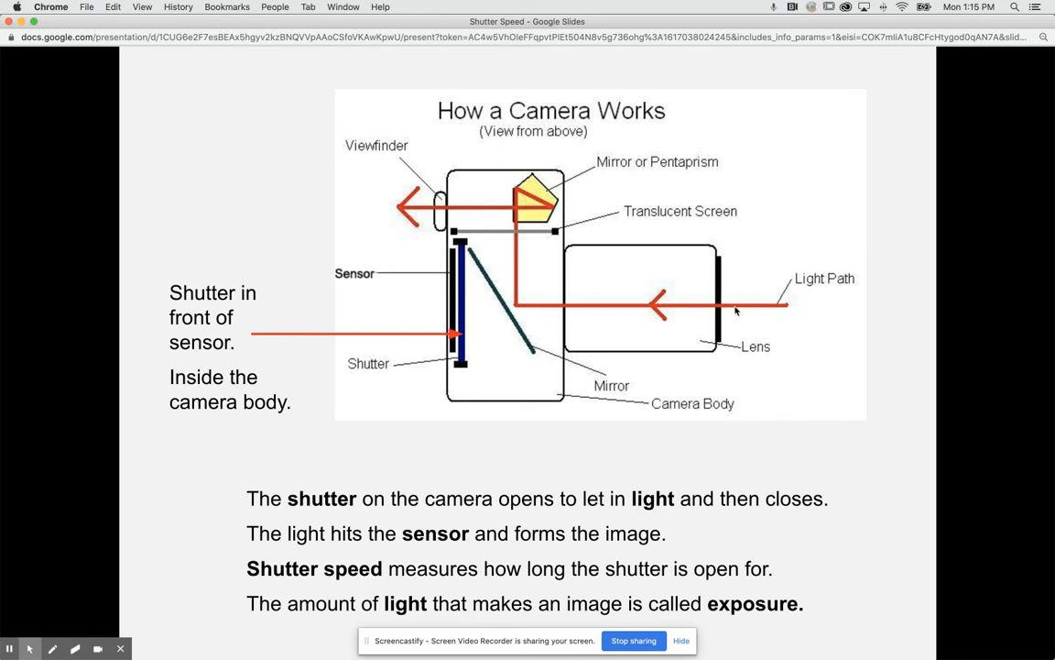
pyautogui.moveTo(499, 229)
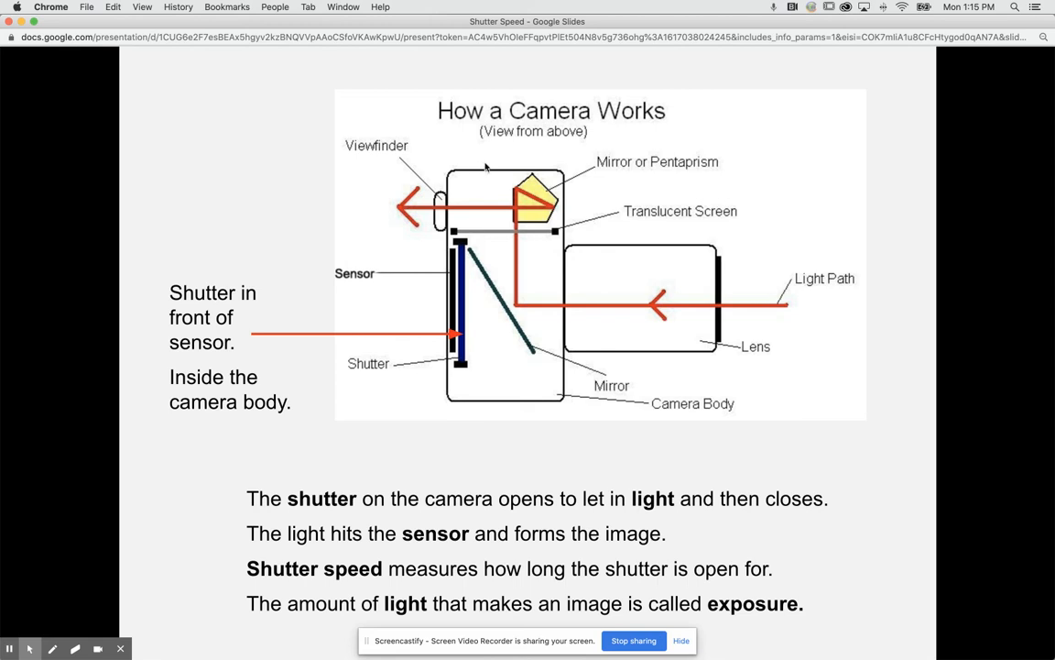
pyautogui.moveTo(266, 339)
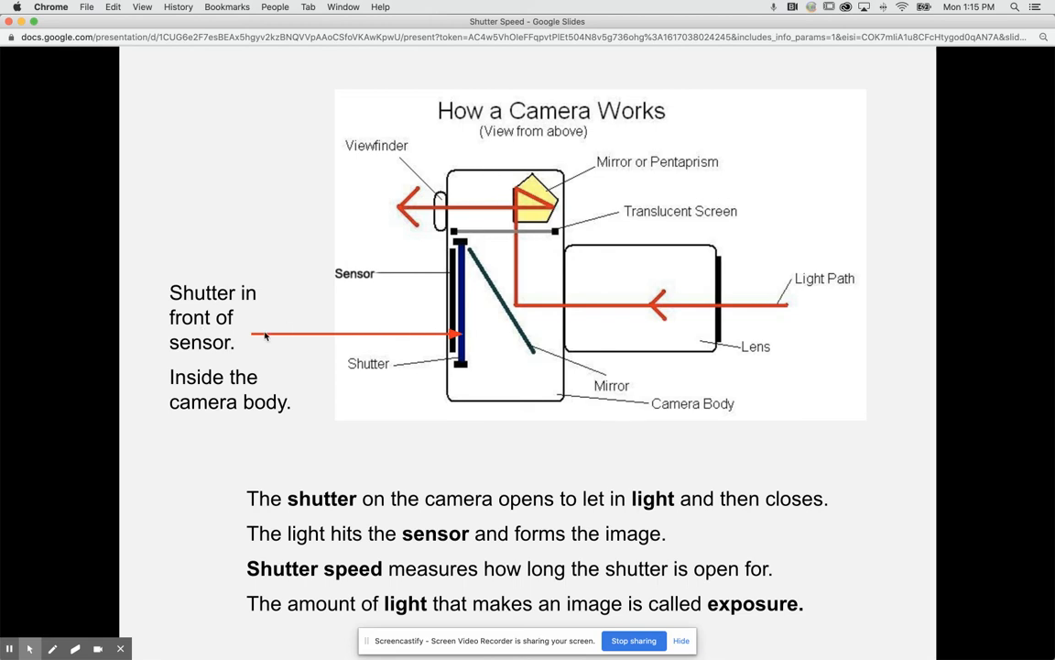
pyautogui.moveTo(461, 340)
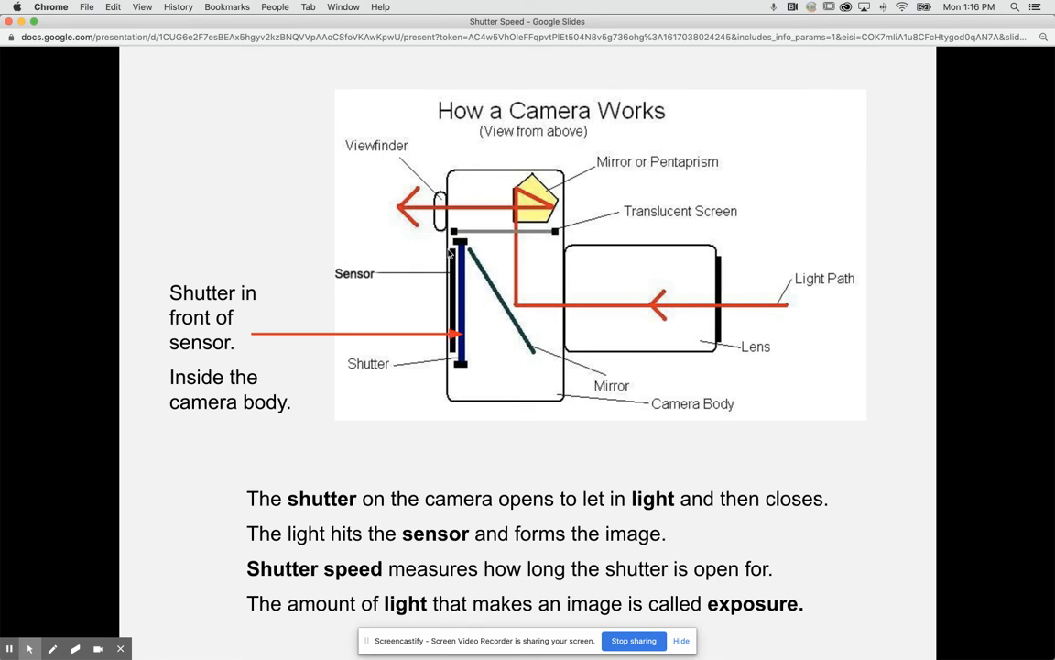
pyautogui.moveTo(448, 297)
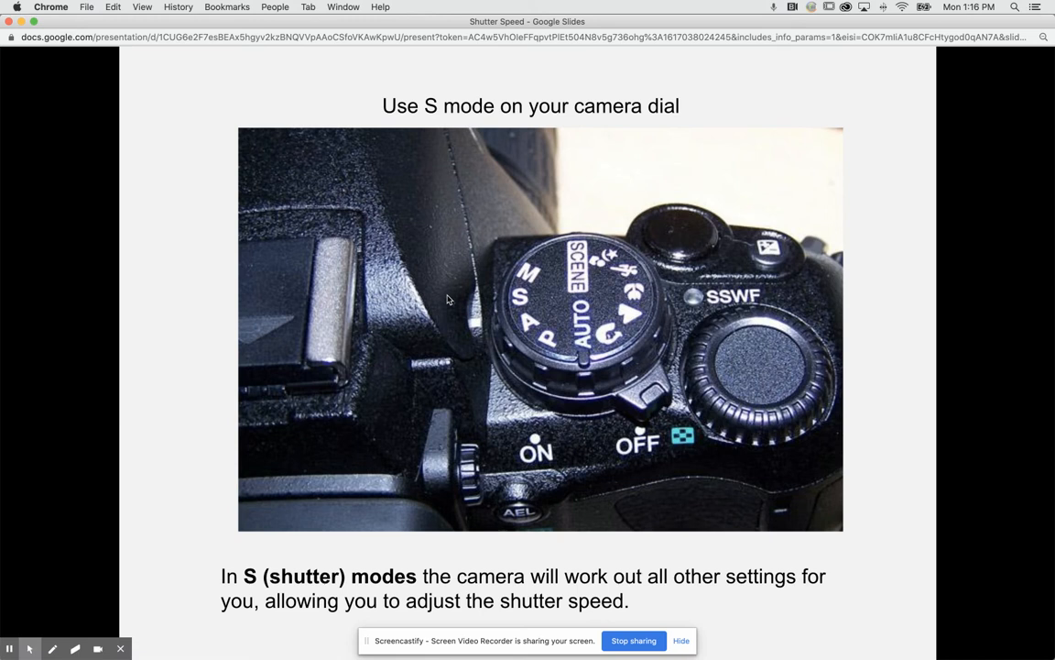
pyautogui.moveTo(531, 301)
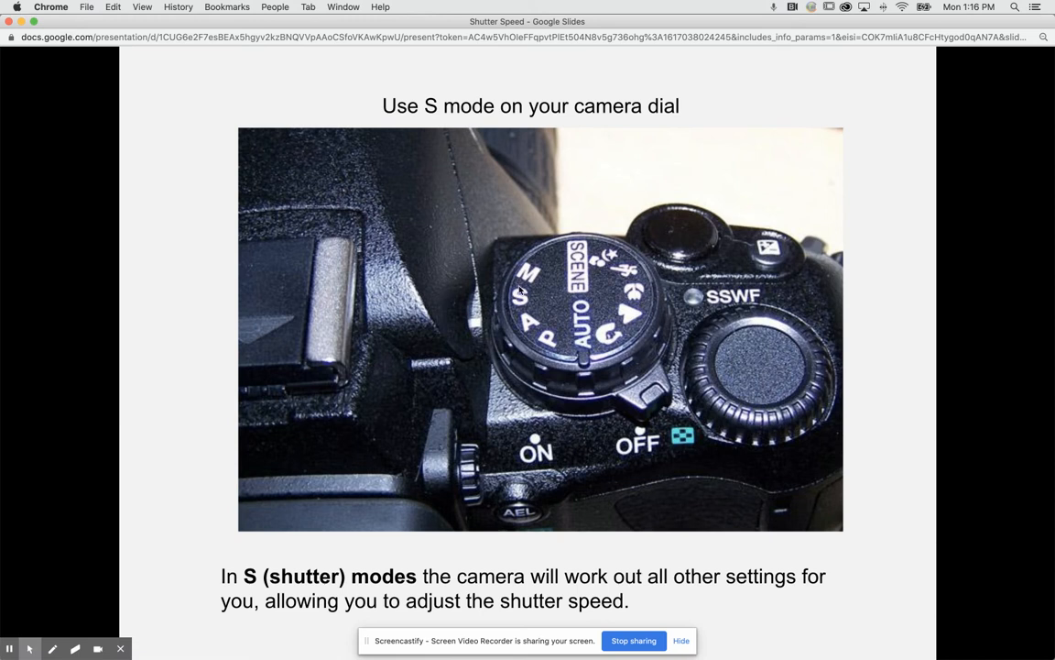
pyautogui.moveTo(528, 301)
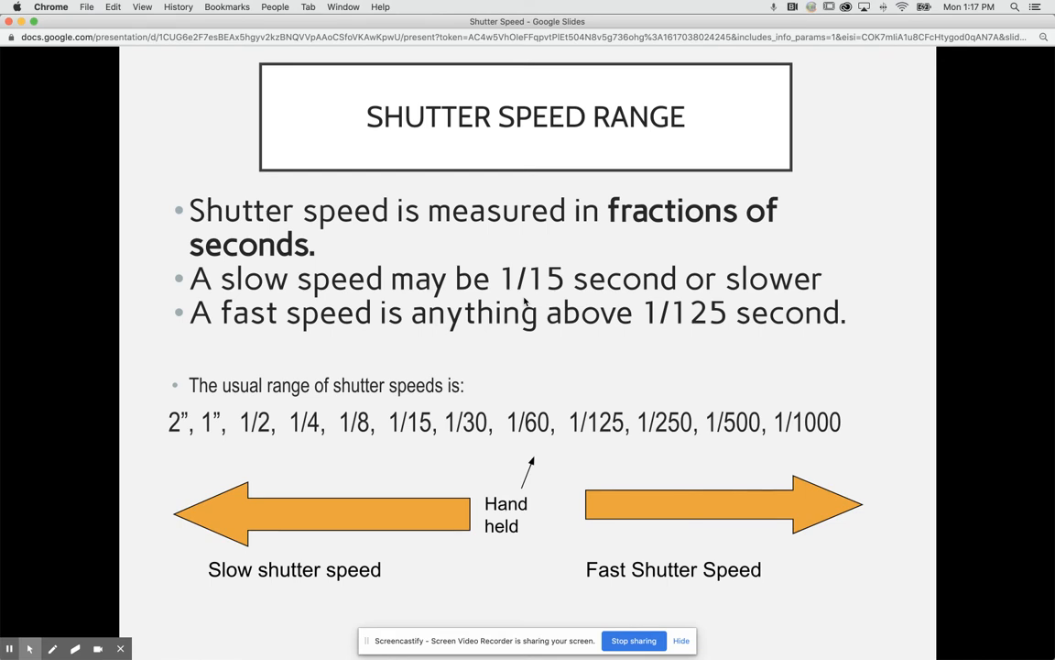
pyautogui.moveTo(499, 319)
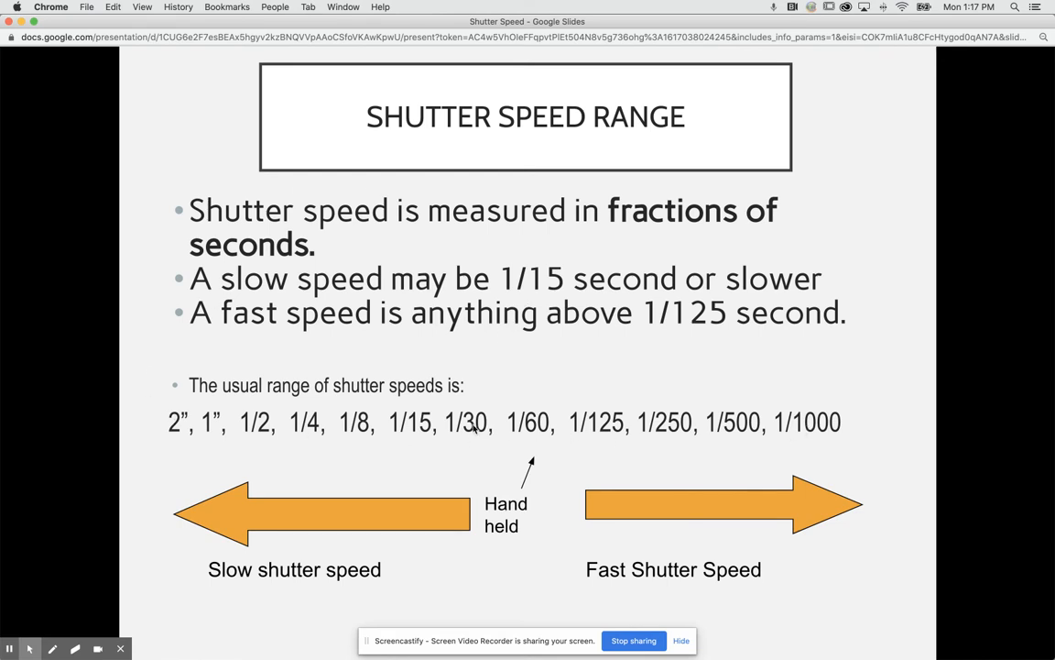
pyautogui.moveTo(524, 433)
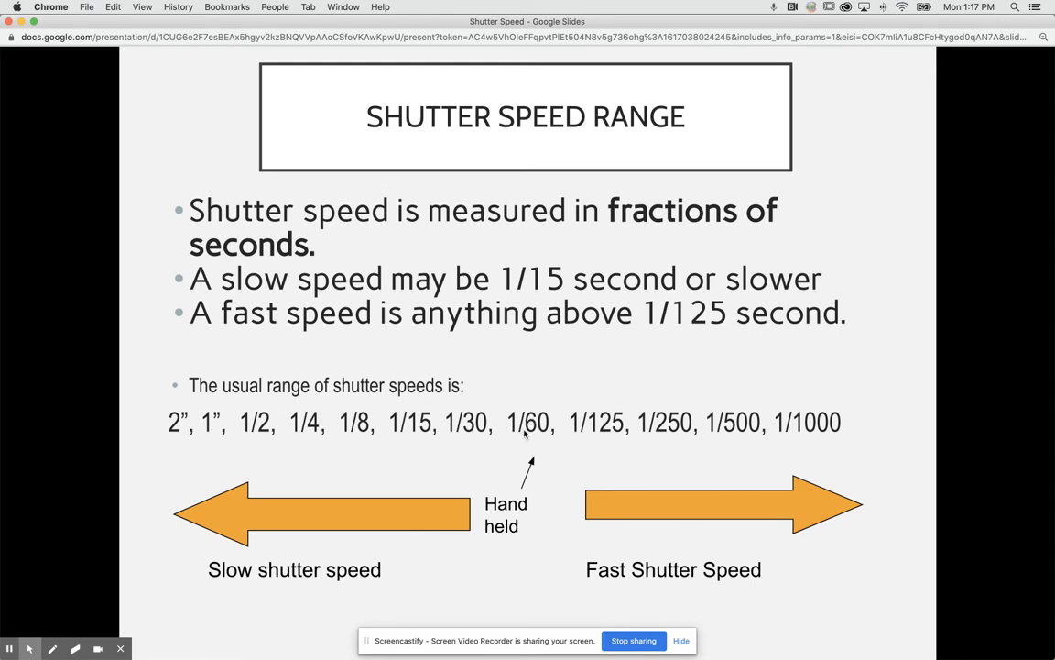
pyautogui.moveTo(506, 504)
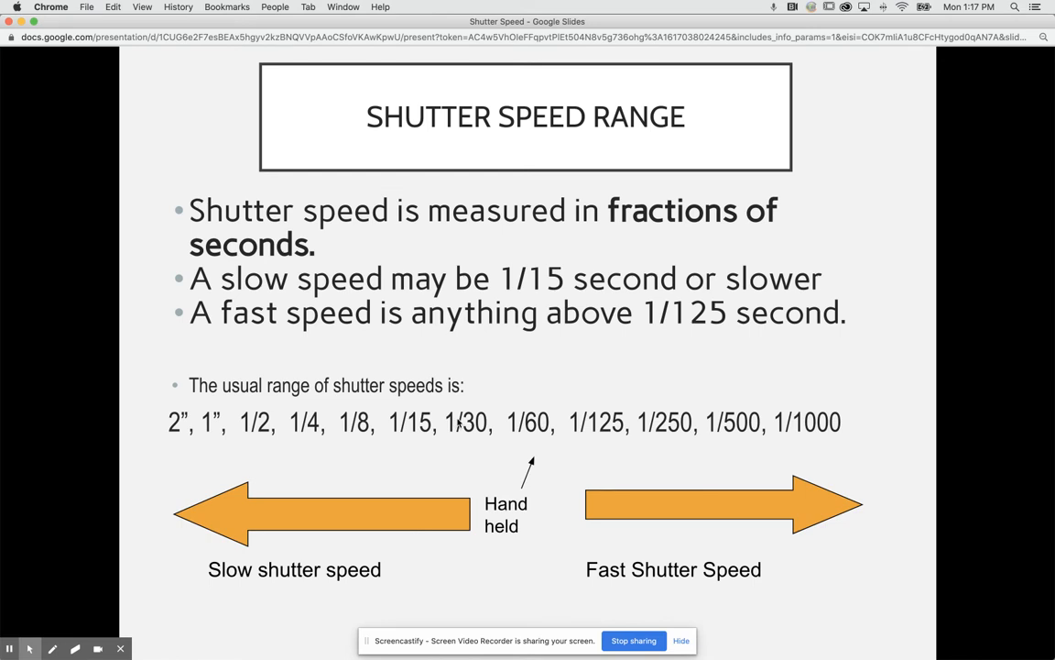
pyautogui.moveTo(539, 424)
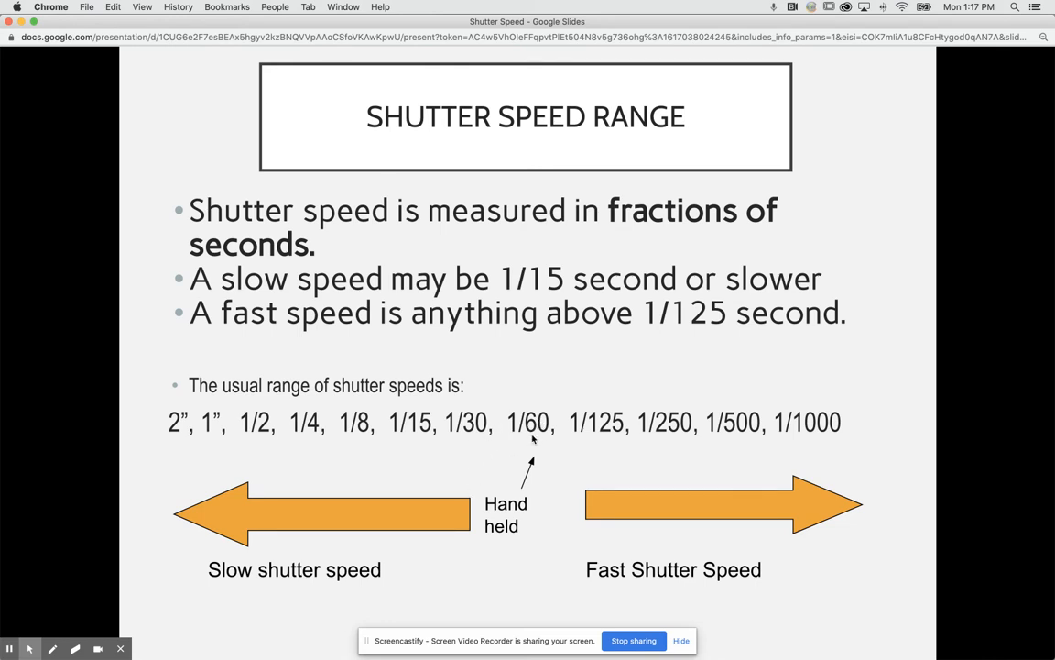
pyautogui.moveTo(480, 442)
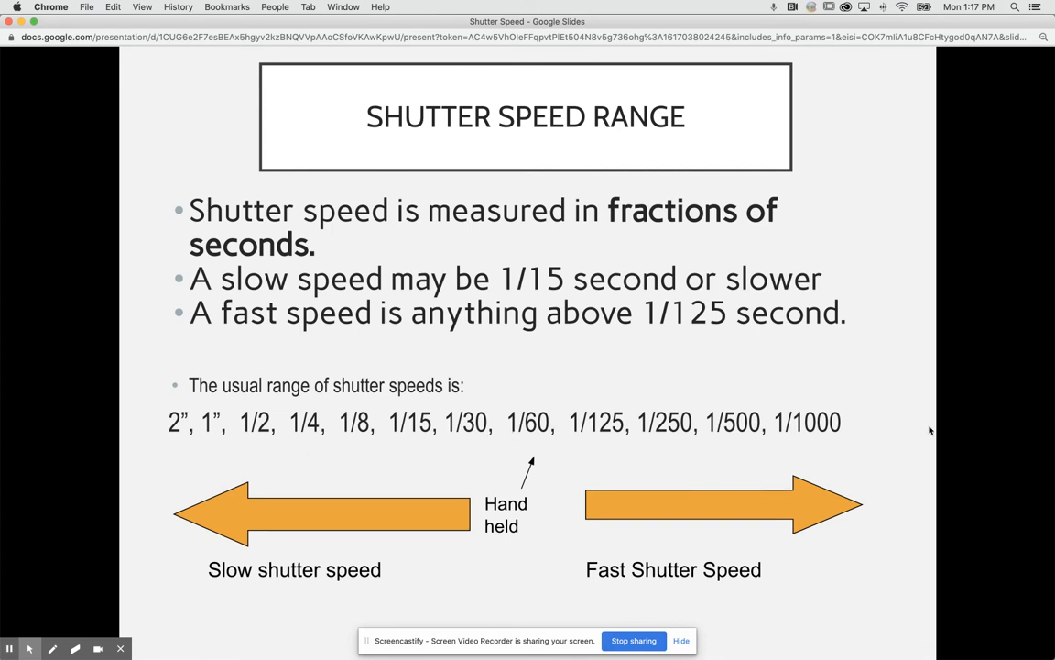
# Advance to the slide showing shutter speeds as fractions of seconds (1/60, 1/100)
pyautogui.press('Right')
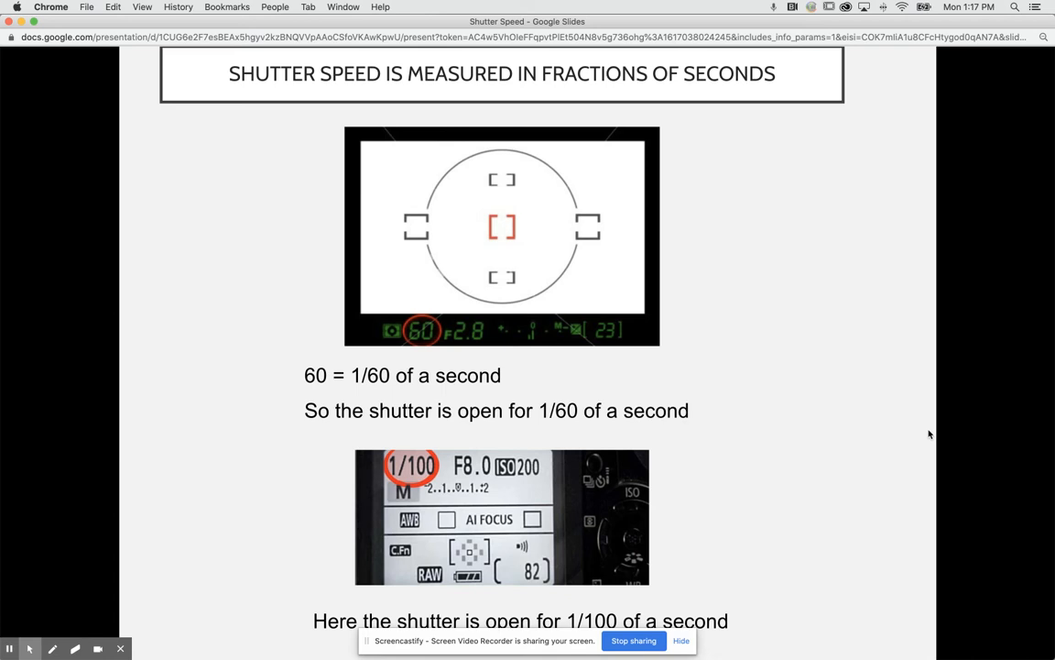
pyautogui.moveTo(909, 577)
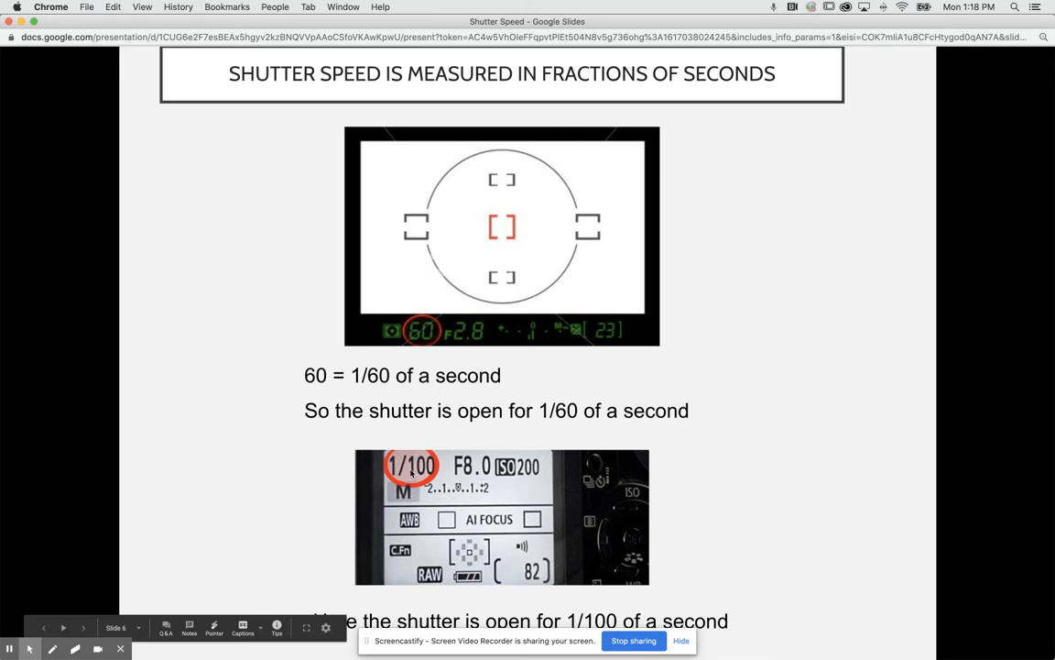
pyautogui.moveTo(901, 427)
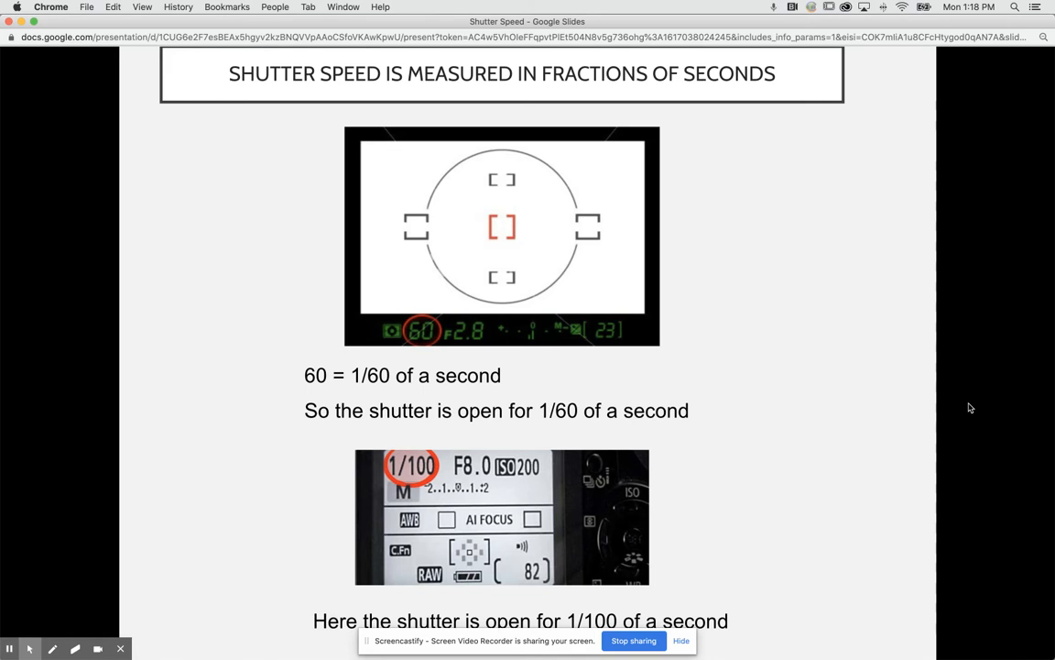
# Advance to the fast versus slow shutter speeds in bright and dull light slide
pyautogui.press('Right')
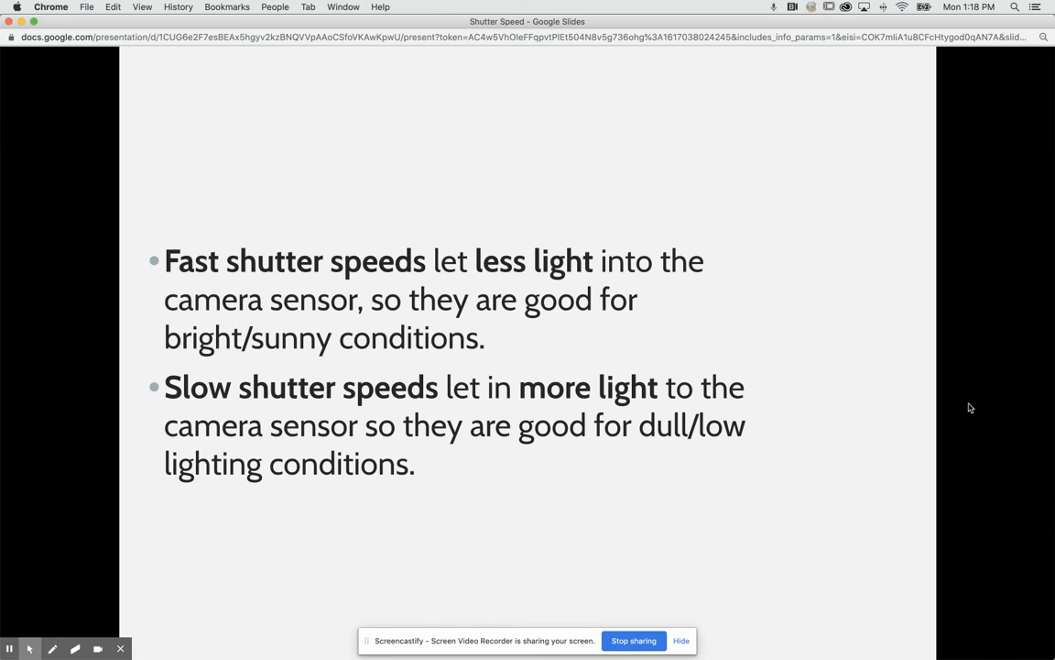
# Advance to the Creative Effects slide with runners blurred at 1/30
pyautogui.press('right')
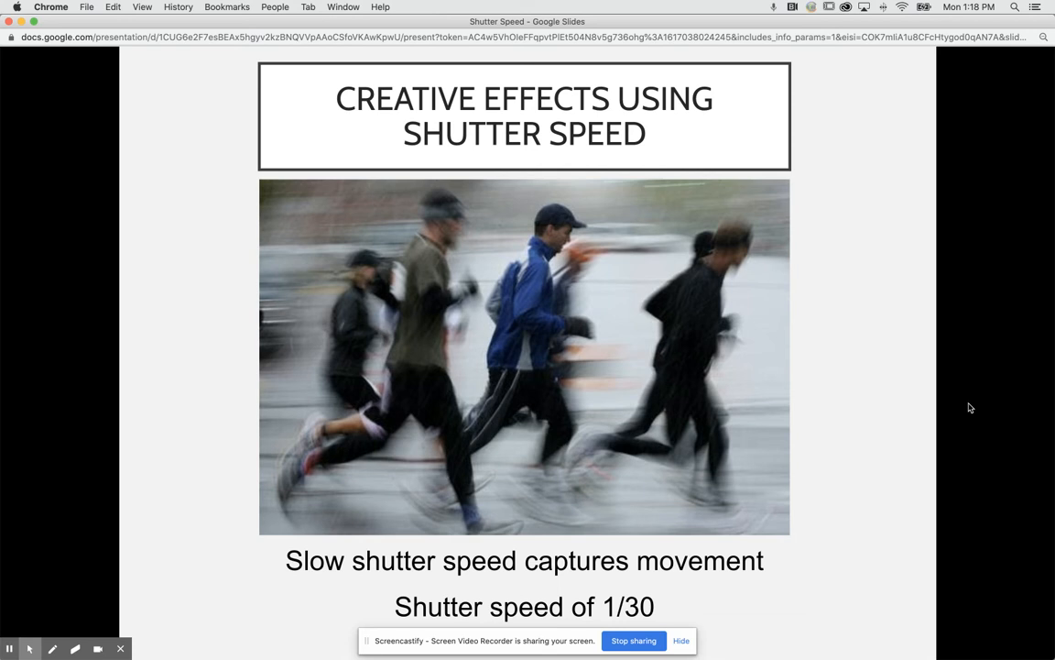
pyautogui.moveTo(764, 390)
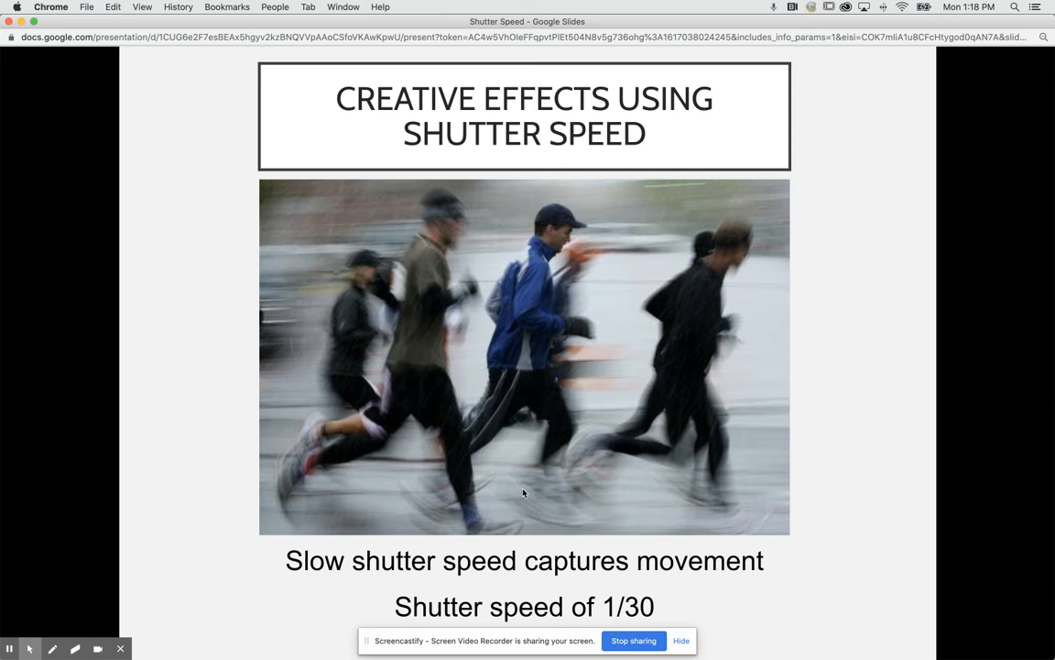
pyautogui.moveTo(531, 502)
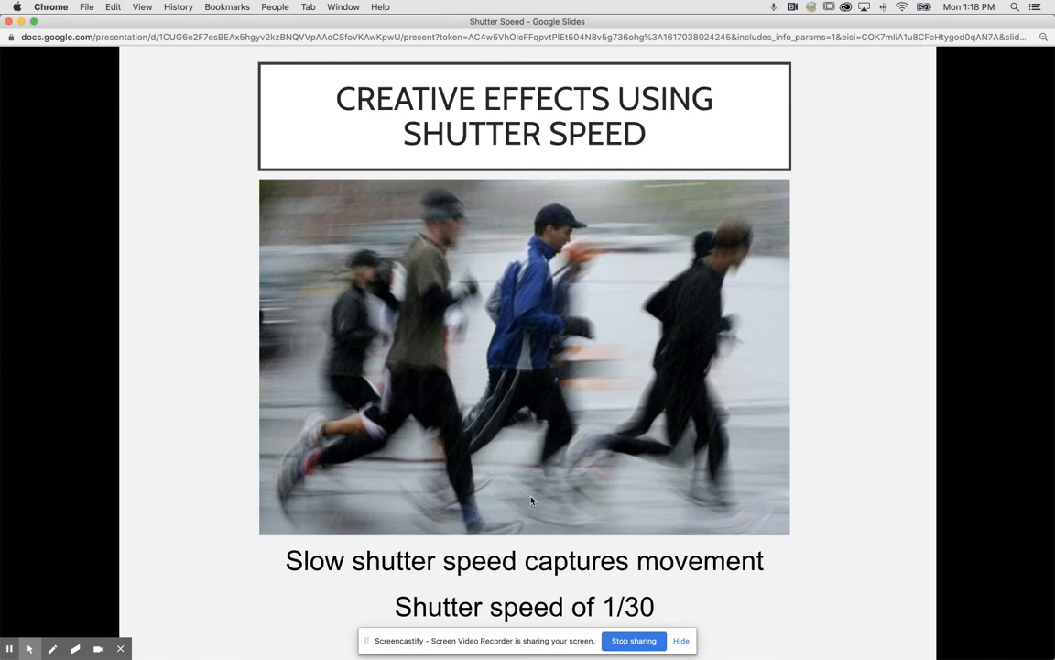
pyautogui.moveTo(583, 485)
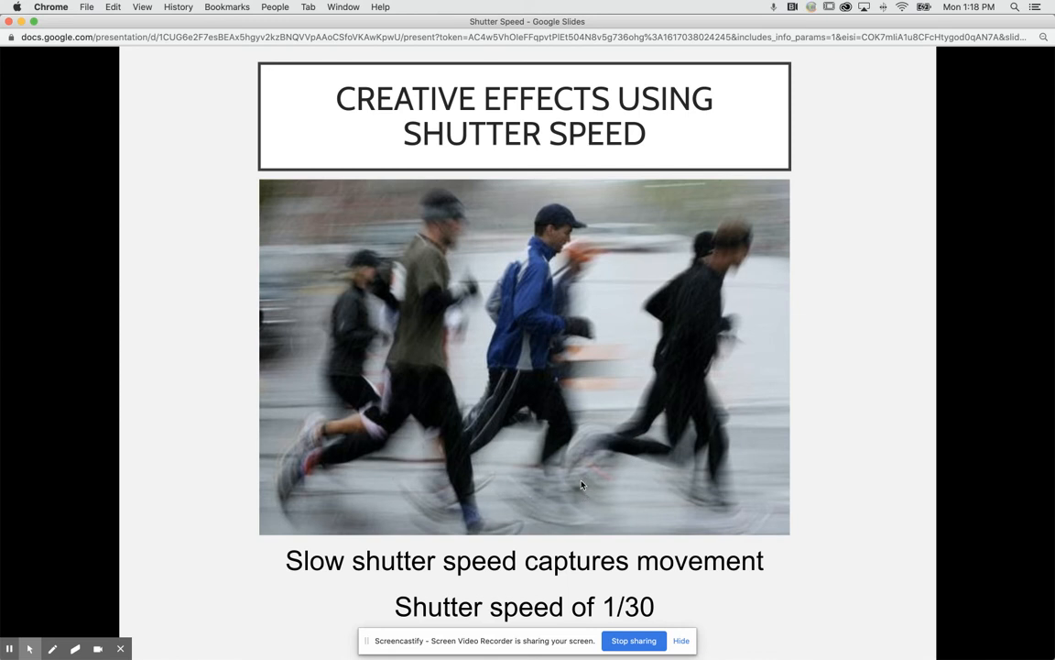
pyautogui.moveTo(498, 478)
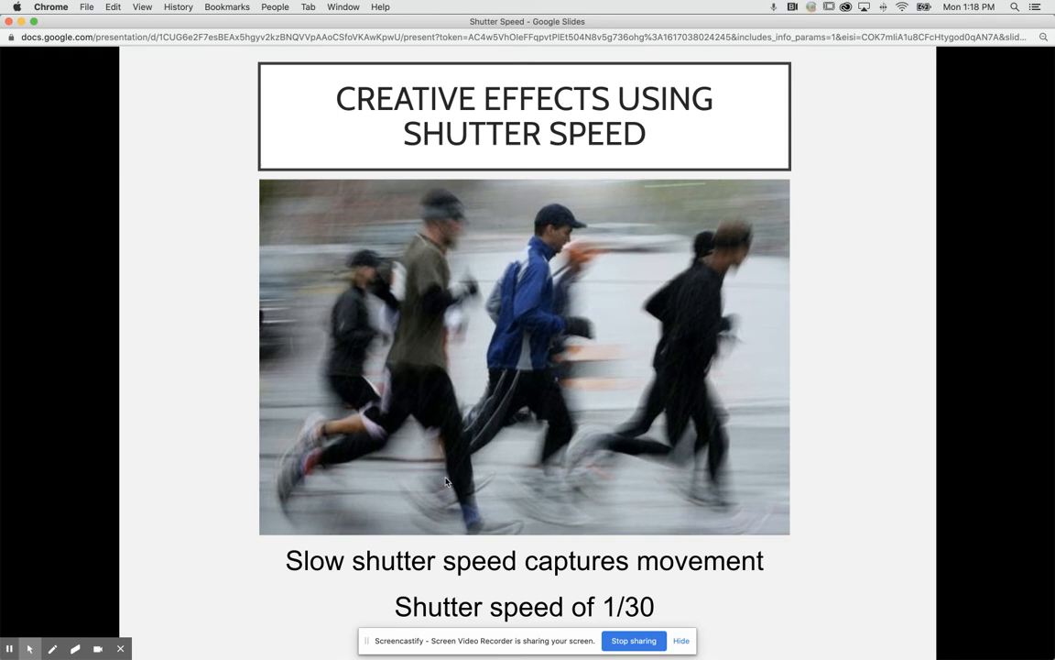
pyautogui.moveTo(587, 498)
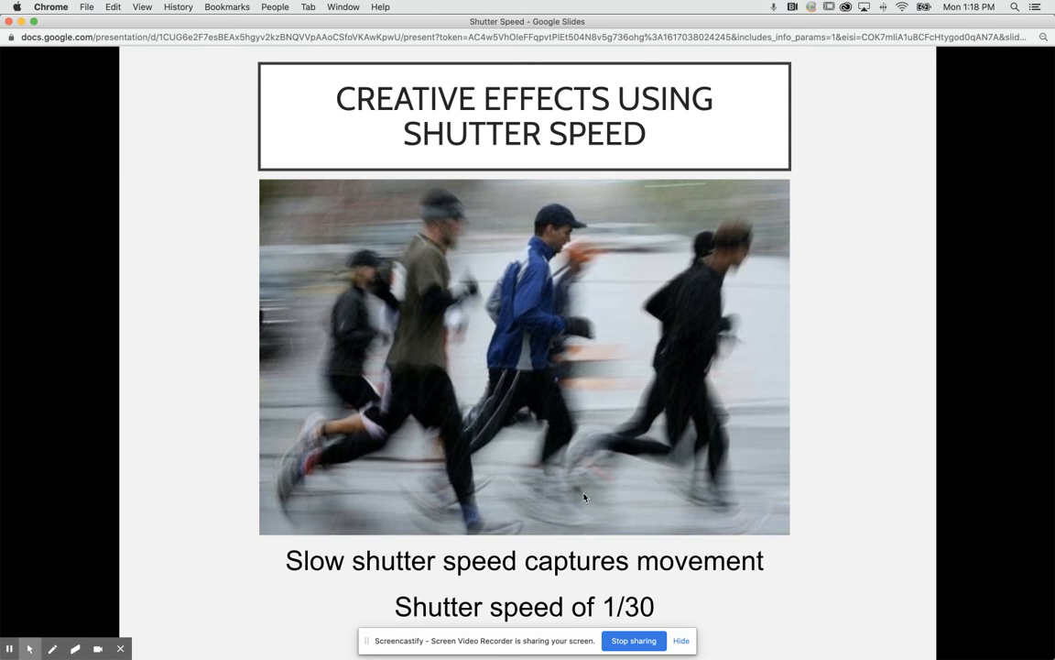
# Advance to the 43-second landscape slide noting a tripod for slow speeds
pyautogui.press('right')
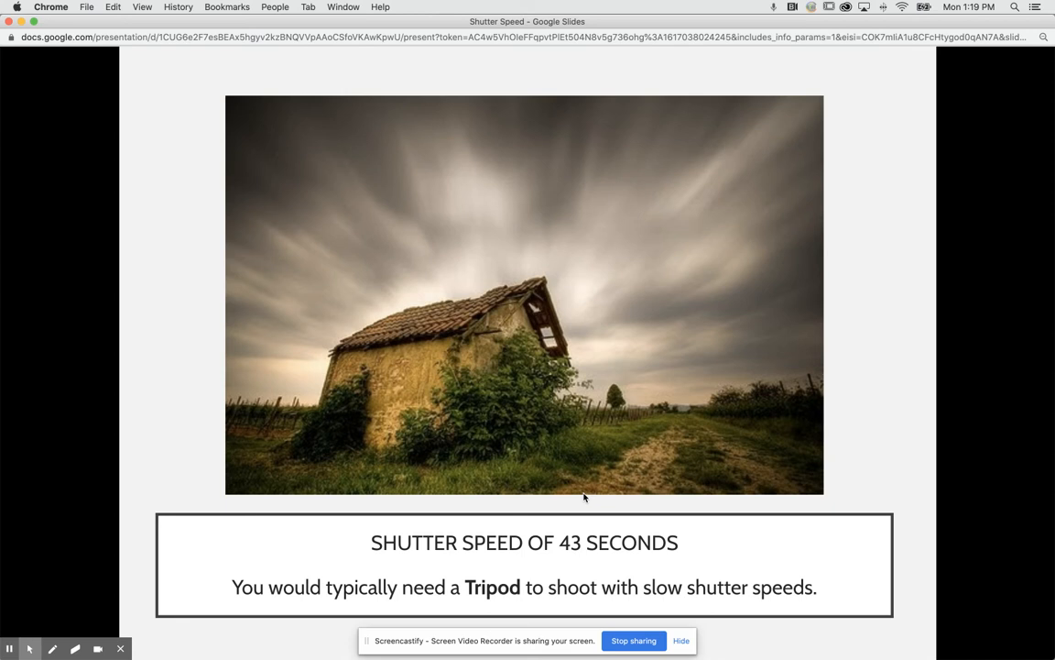
pyautogui.moveTo(601, 322)
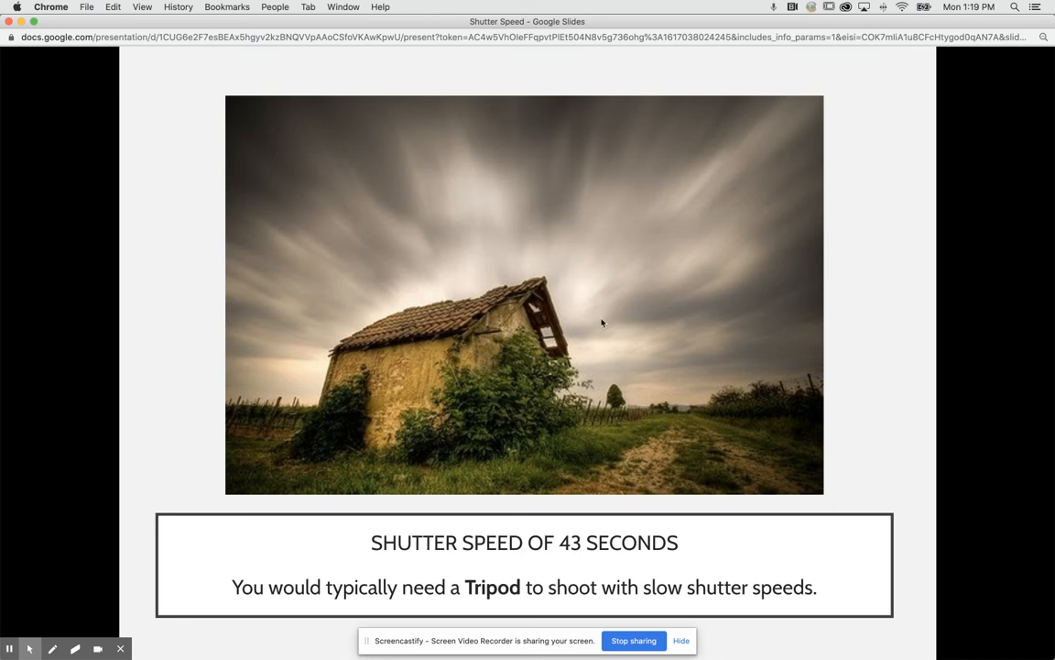
pyautogui.moveTo(605, 231)
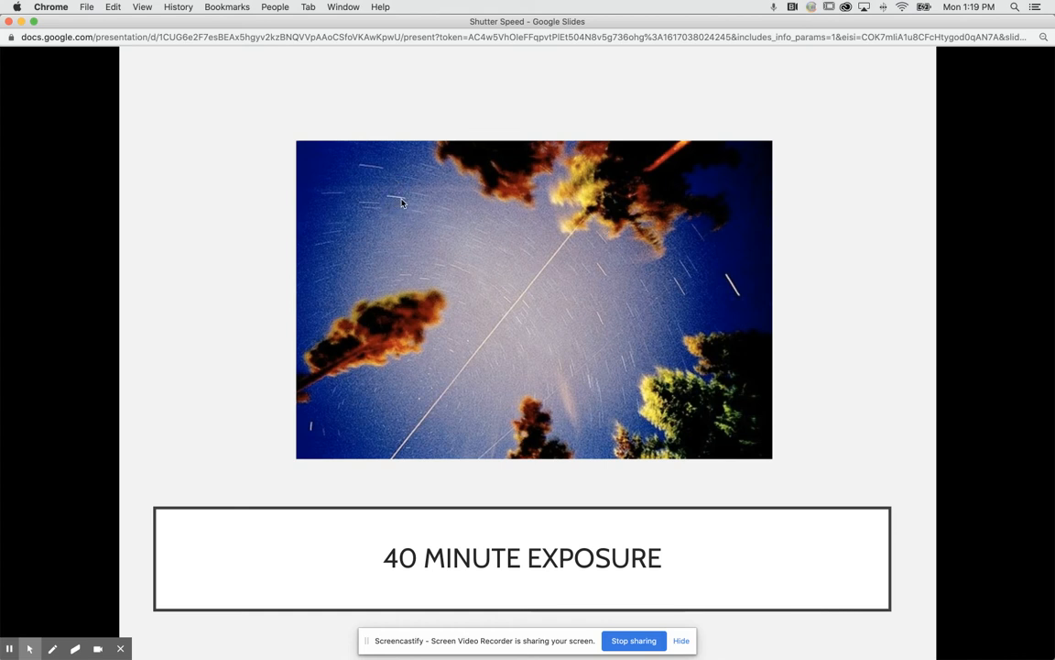
pyautogui.moveTo(390, 204)
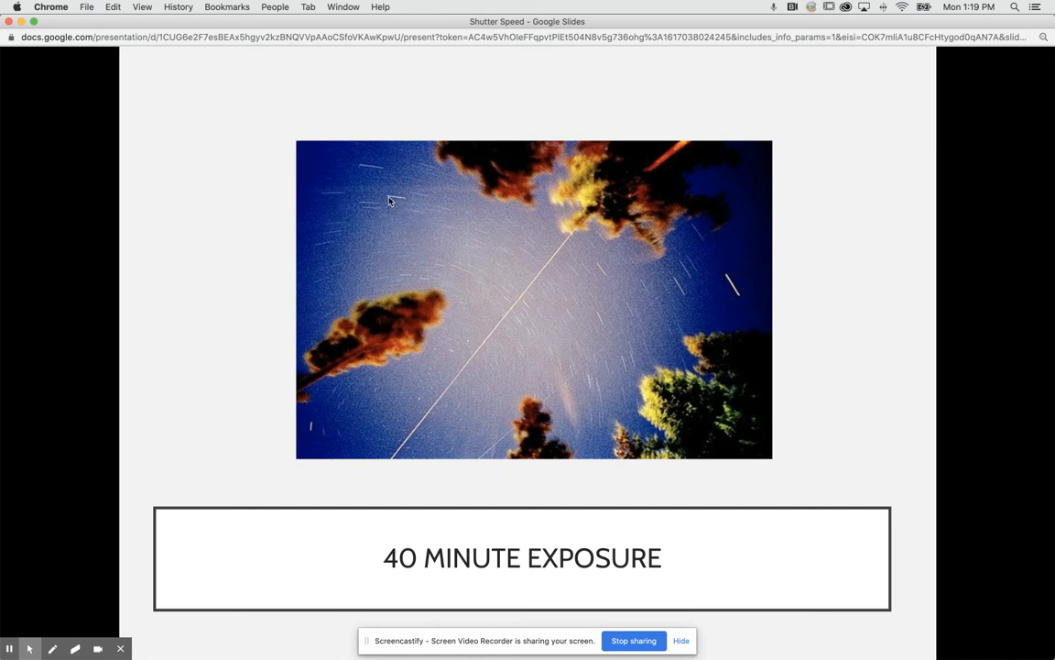
pyautogui.moveTo(403, 202)
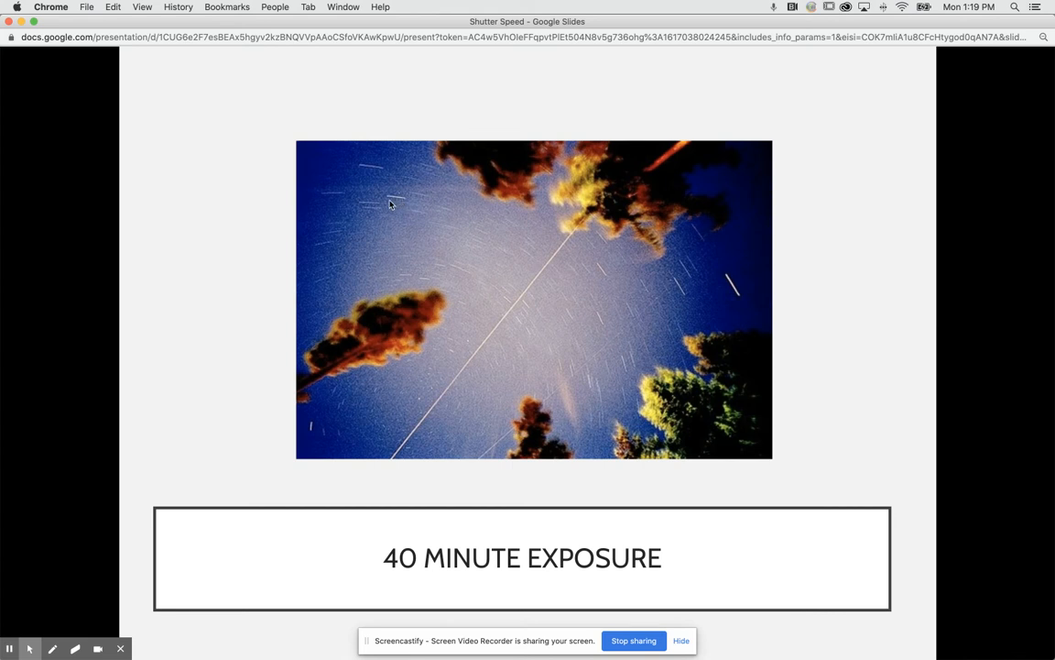
pyautogui.moveTo(396, 205)
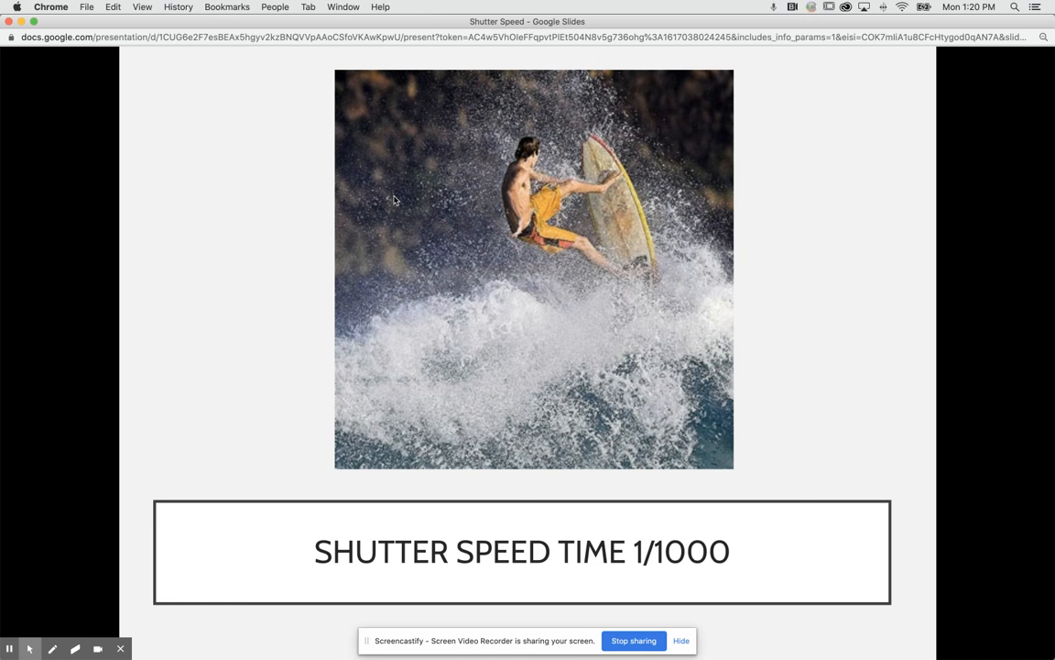
# Move on from the 1/1000 surfer slide to the waterfall shutter-speed quiz
pyautogui.press('right')
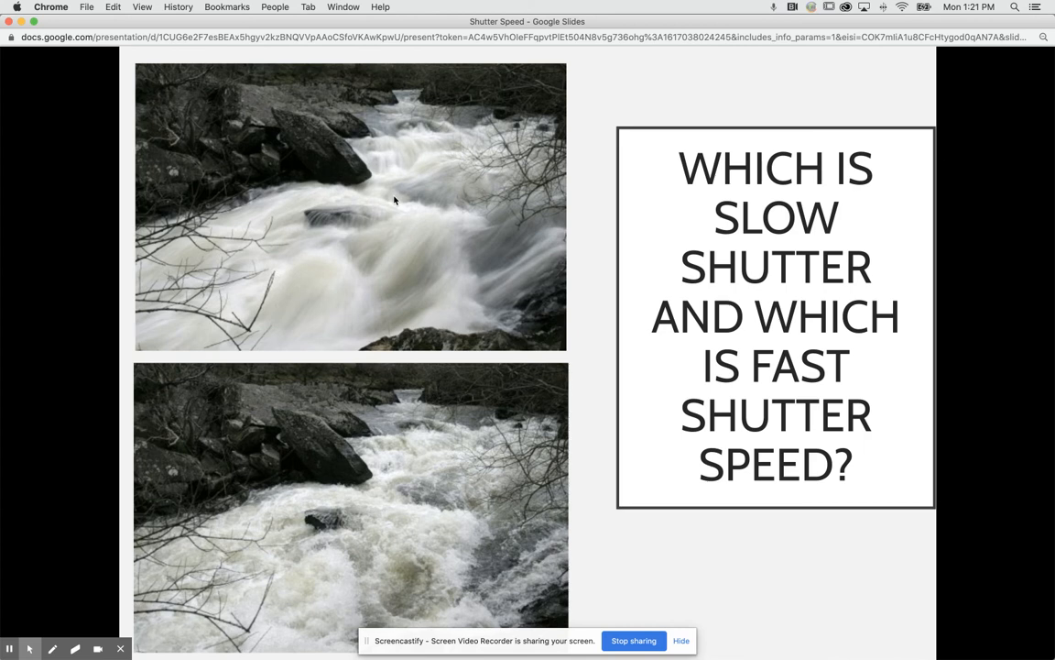
pyautogui.moveTo(645, 480)
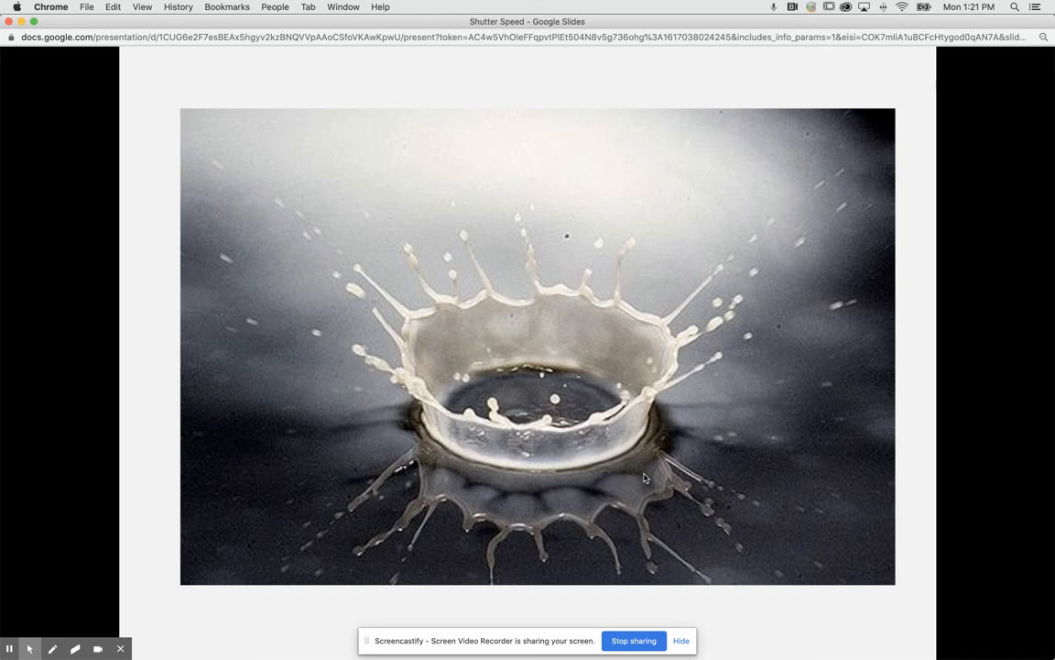
# Step past the milk splash photo to the motion-blurred train commuter slide
pyautogui.press('right')
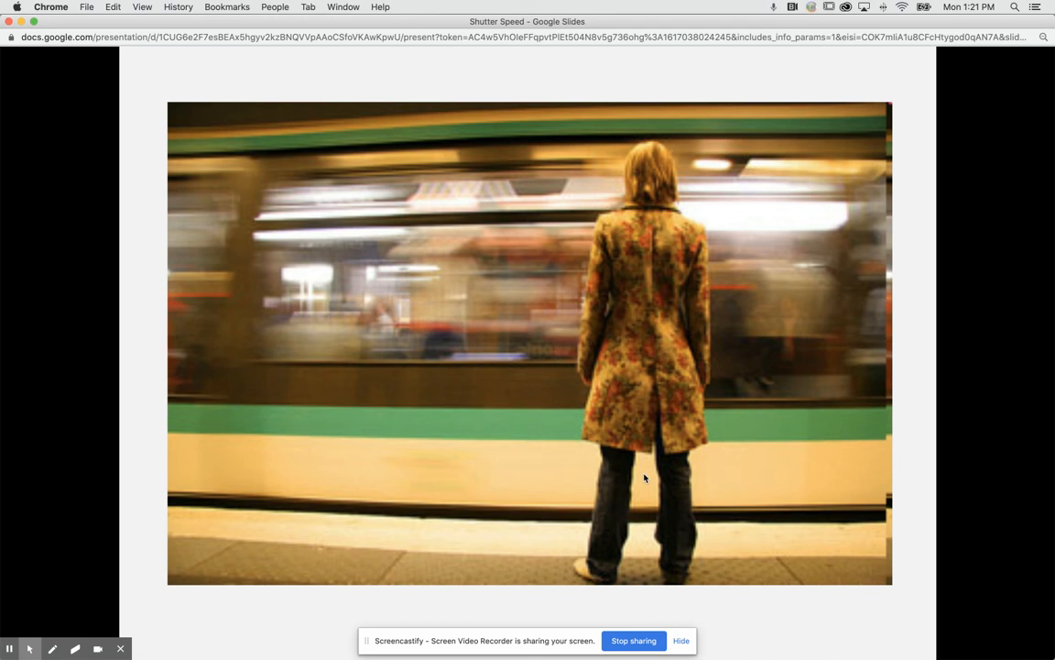
pyautogui.moveTo(550, 434)
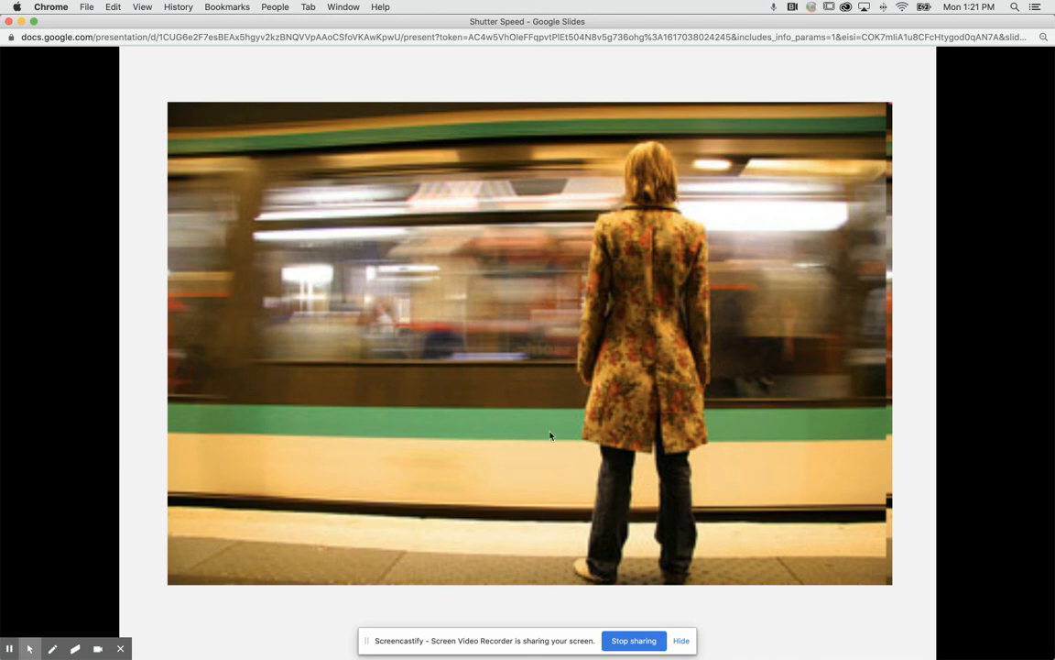
pyautogui.press('right')
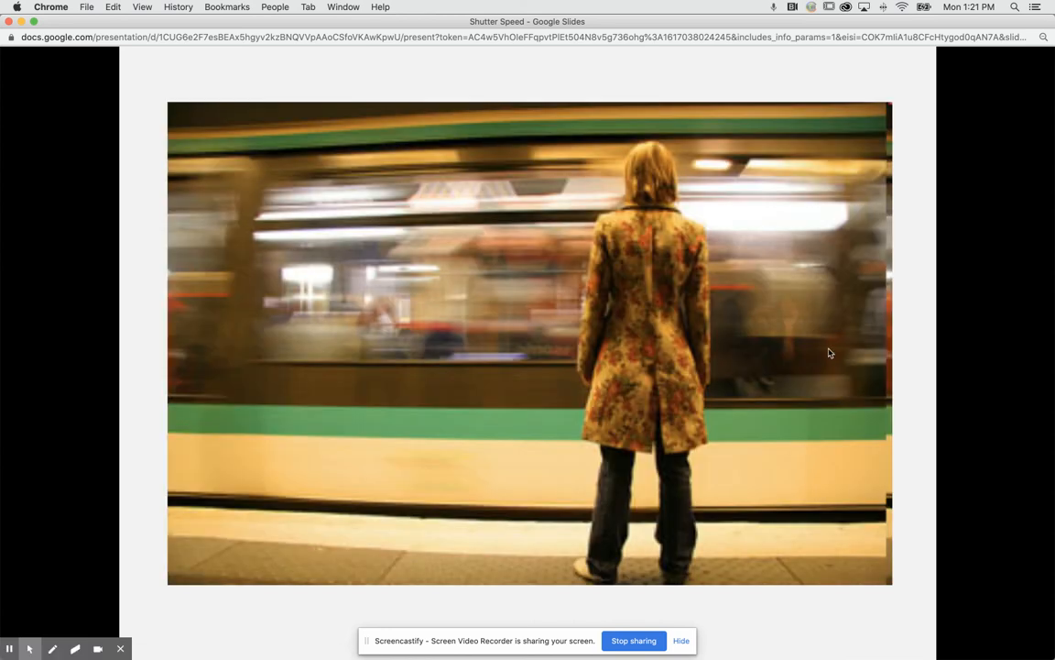
pyautogui.moveTo(865, 362)
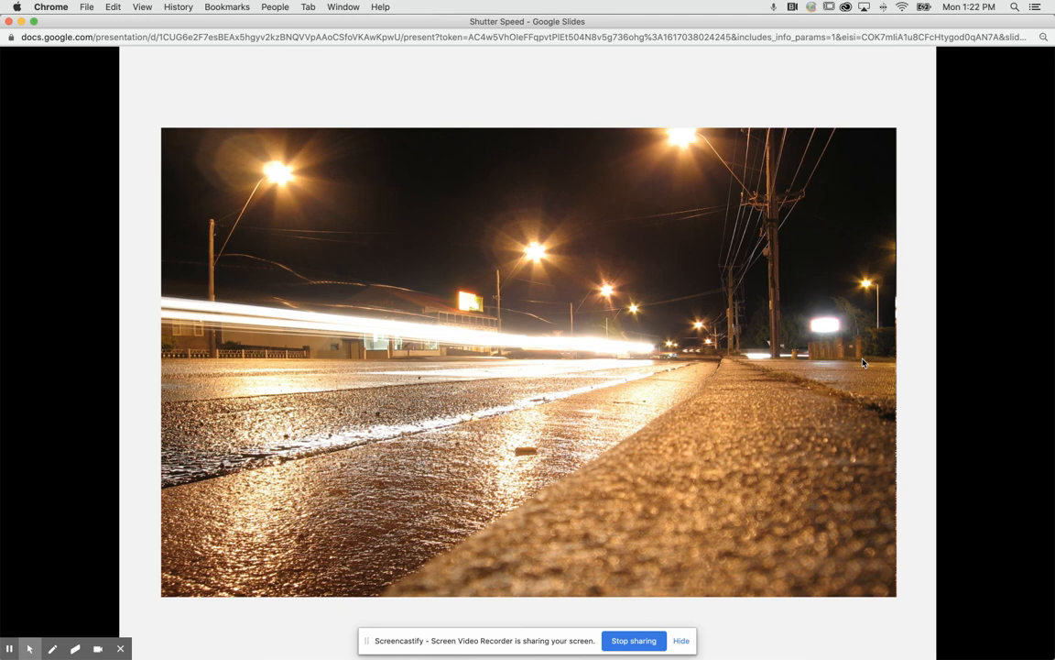
pyautogui.moveTo(887, 405)
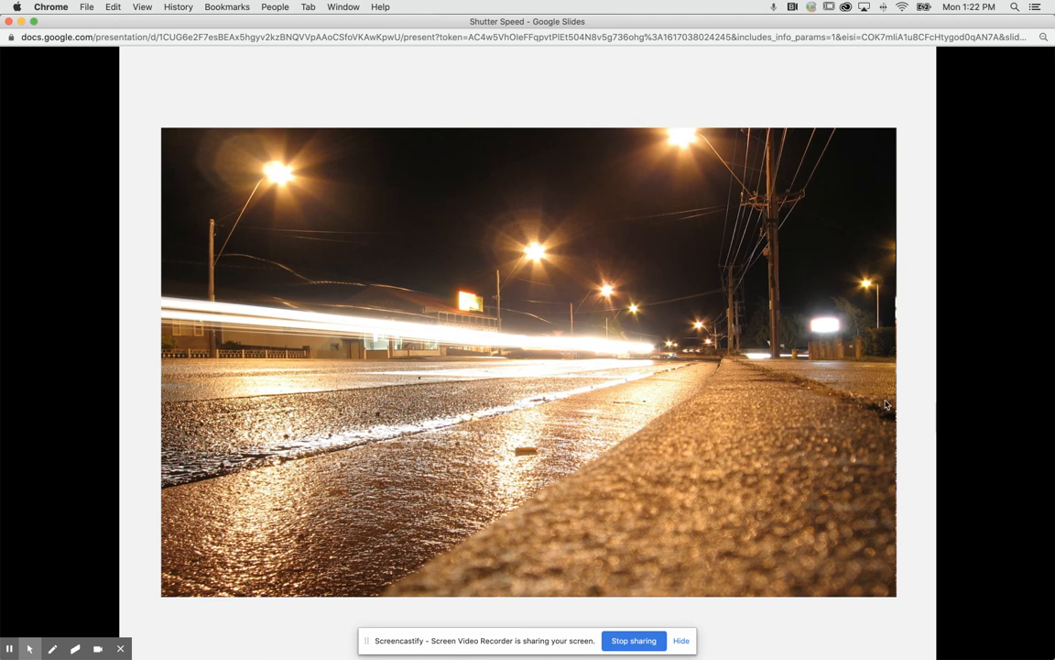
pyautogui.moveTo(158, 321)
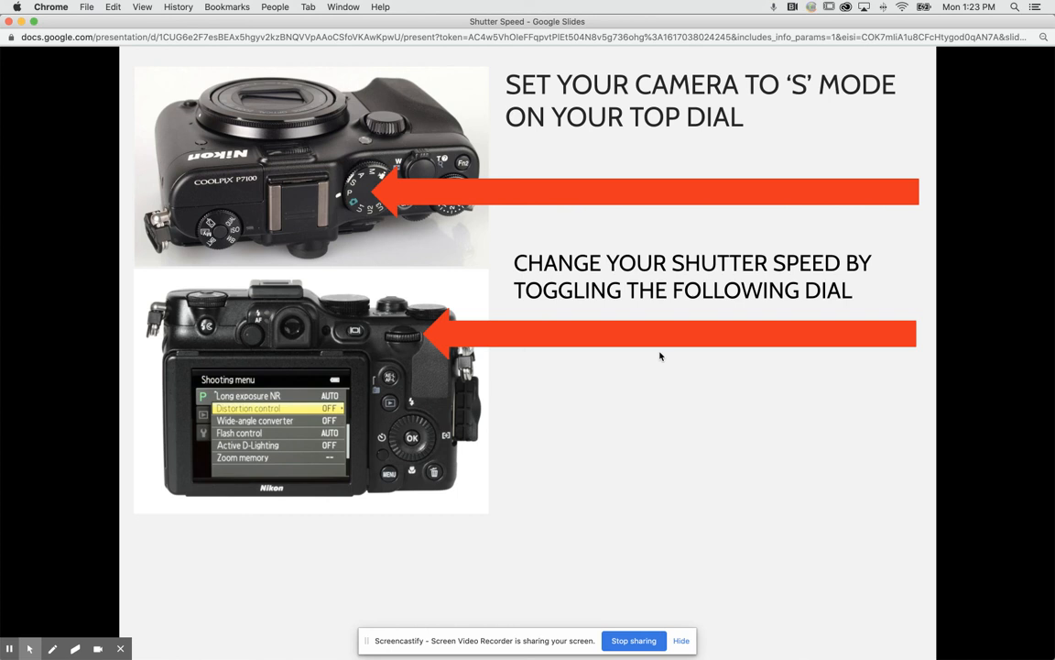
pyautogui.moveTo(410, 343)
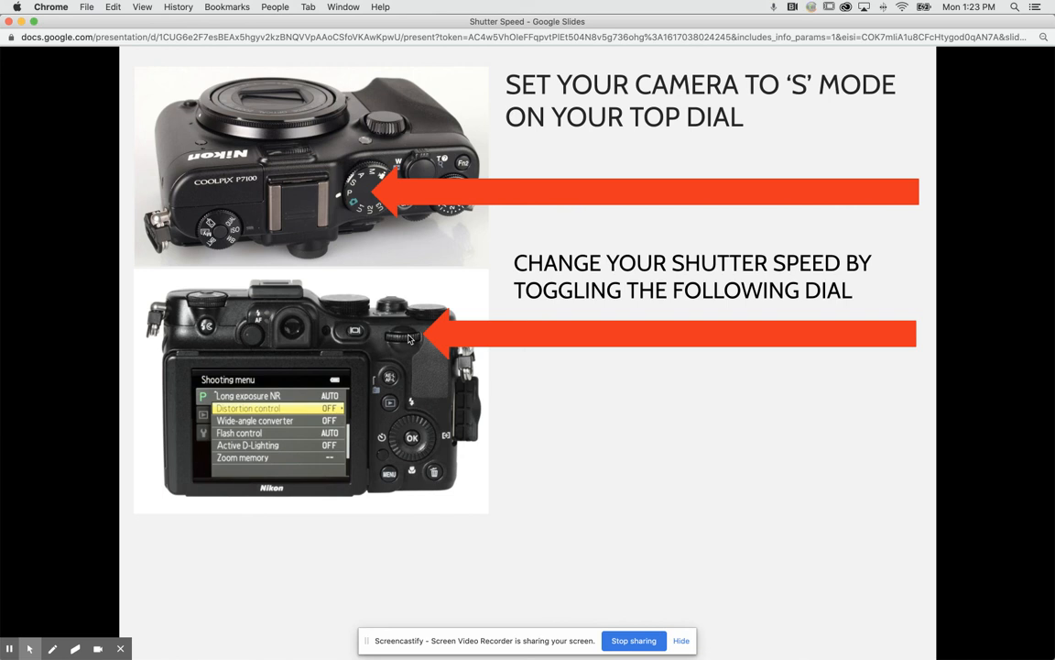
pyautogui.moveTo(421, 343)
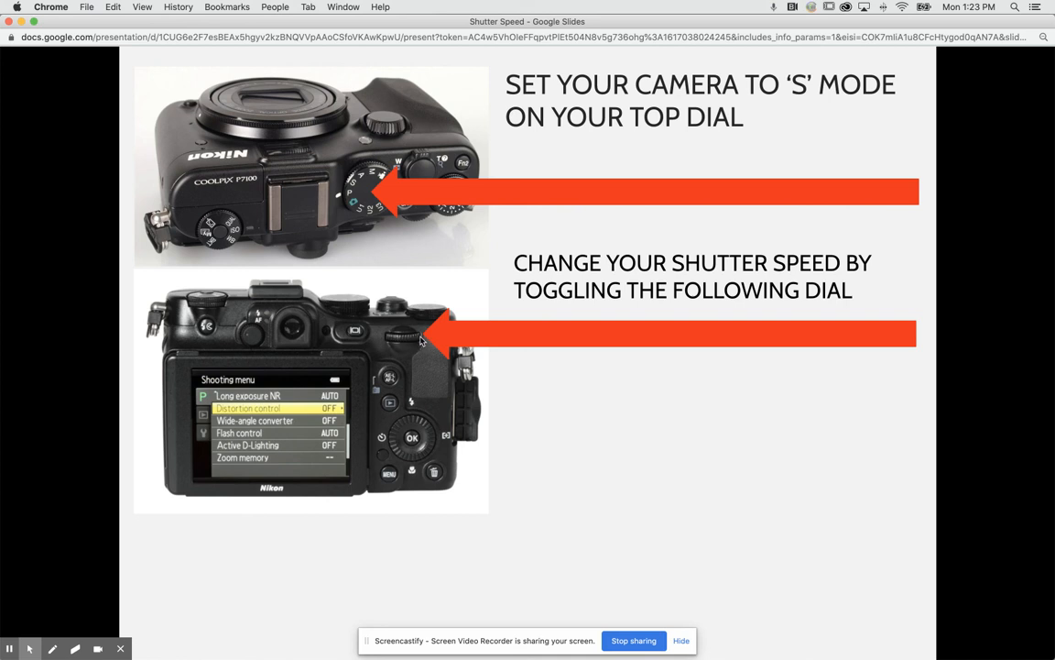